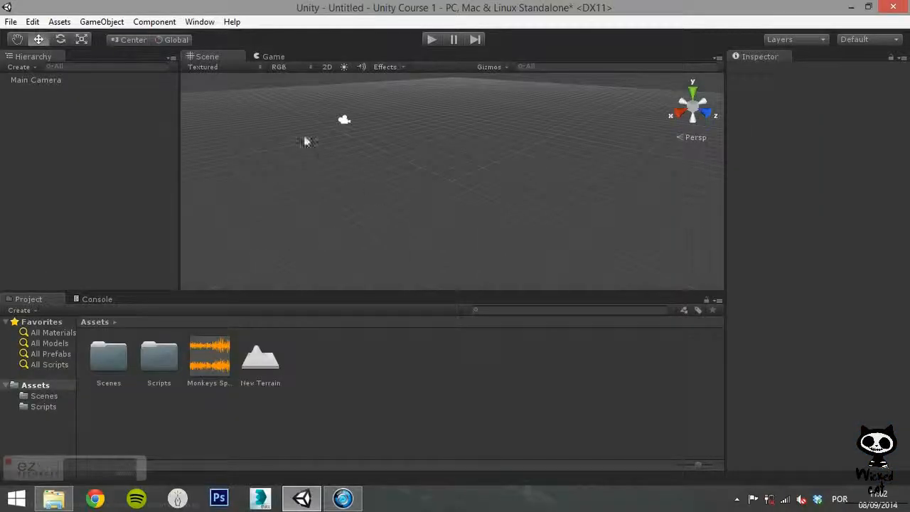
Step: Browse the Window and Help menus without choosing anything
click(199, 22)
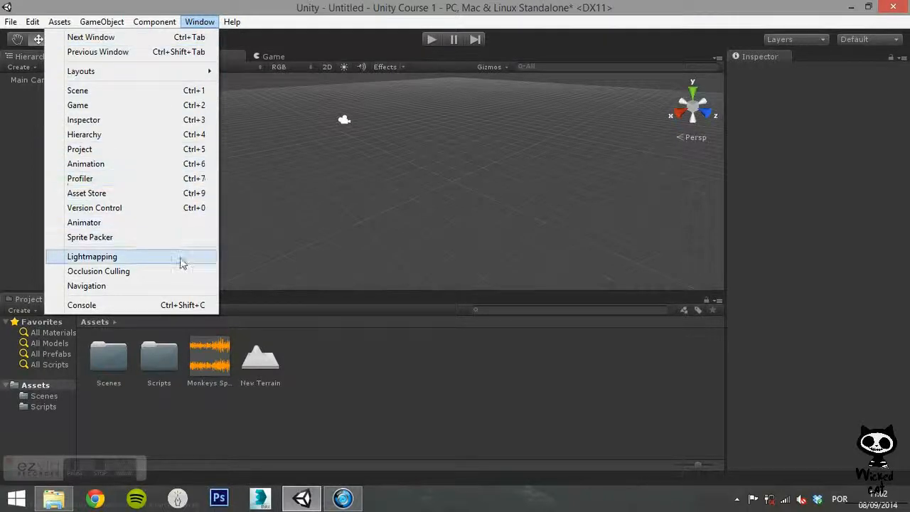
mouse_move(190, 304)
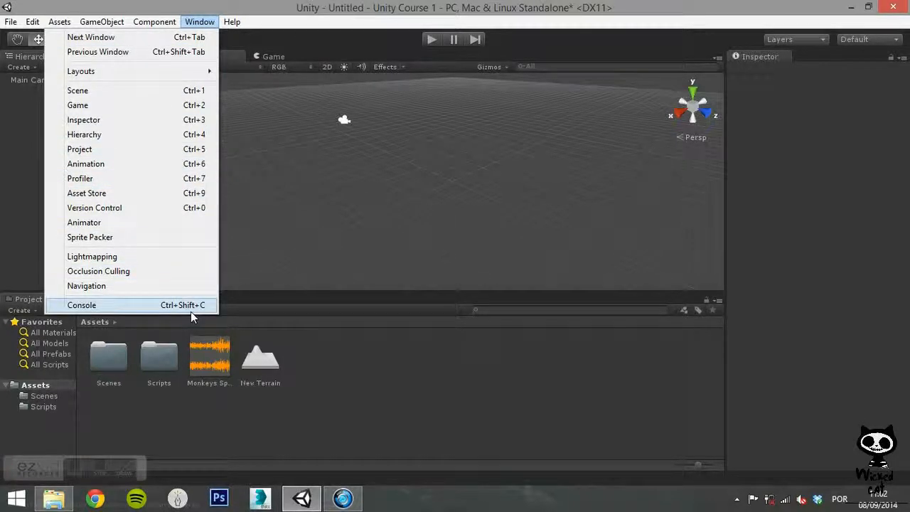
mouse_move(77, 91)
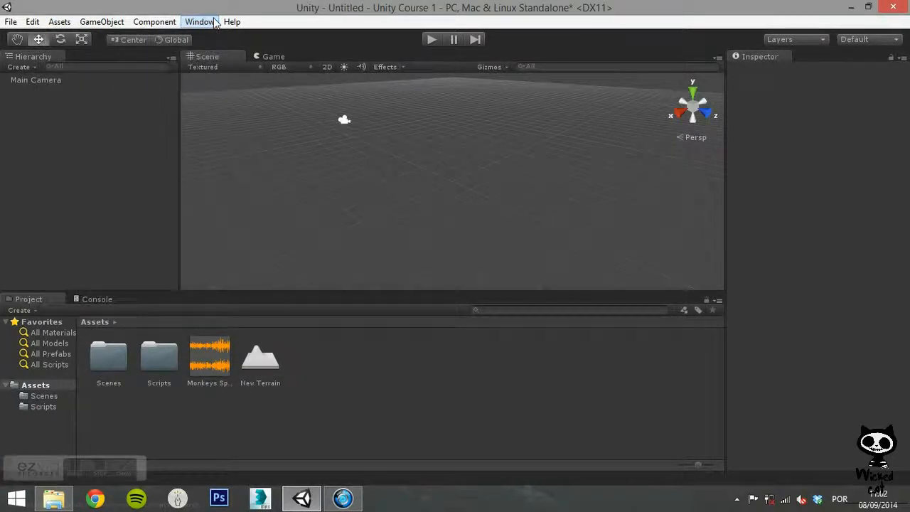
click(232, 21)
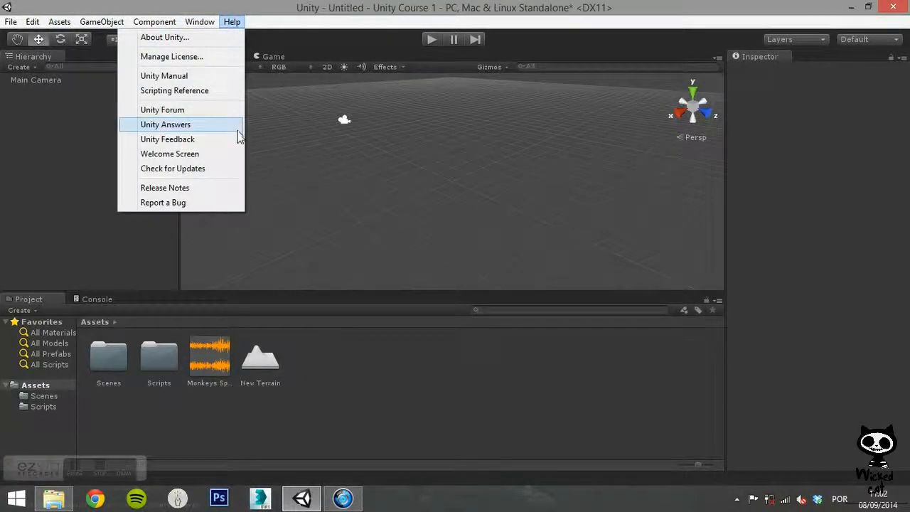
mouse_move(240, 187)
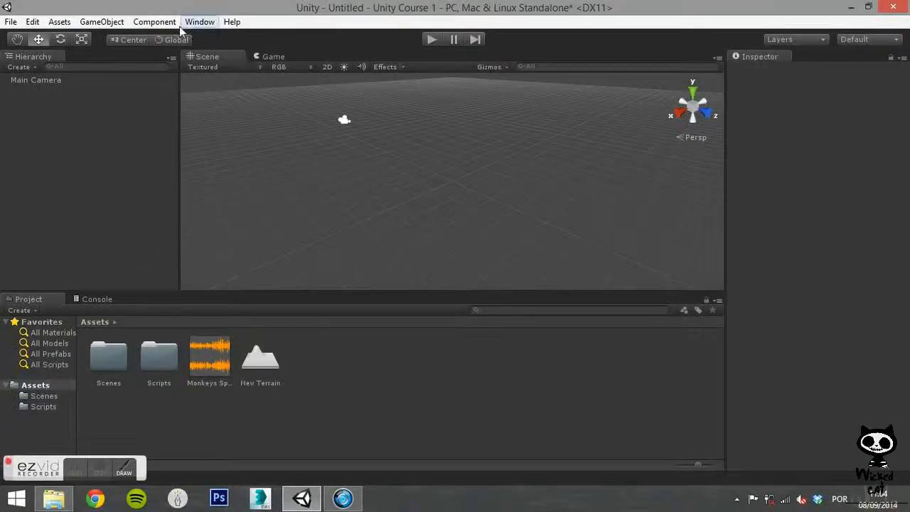
click(199, 21)
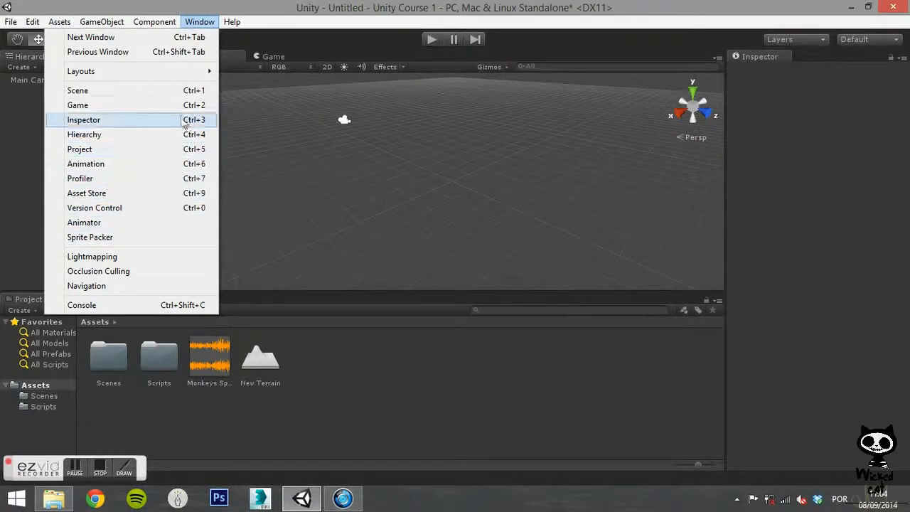
mouse_move(77, 91)
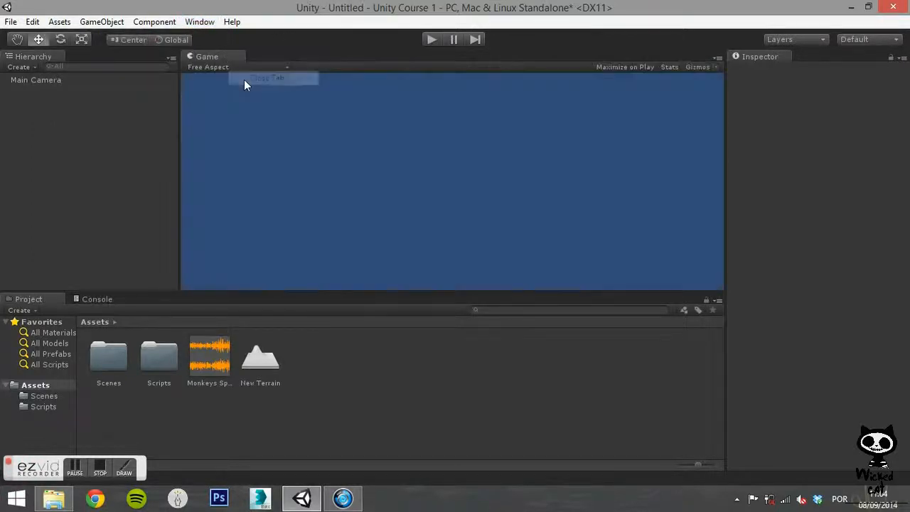
click(199, 21)
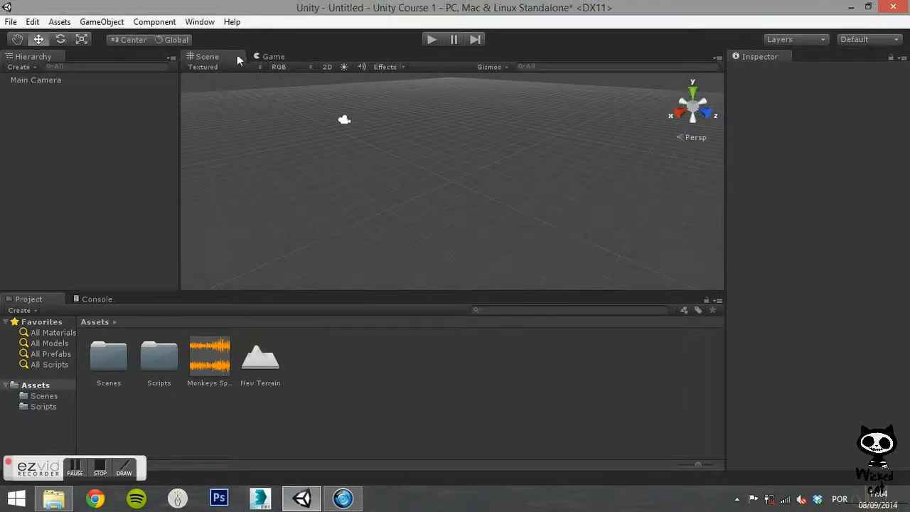
mouse_move(269, 146)
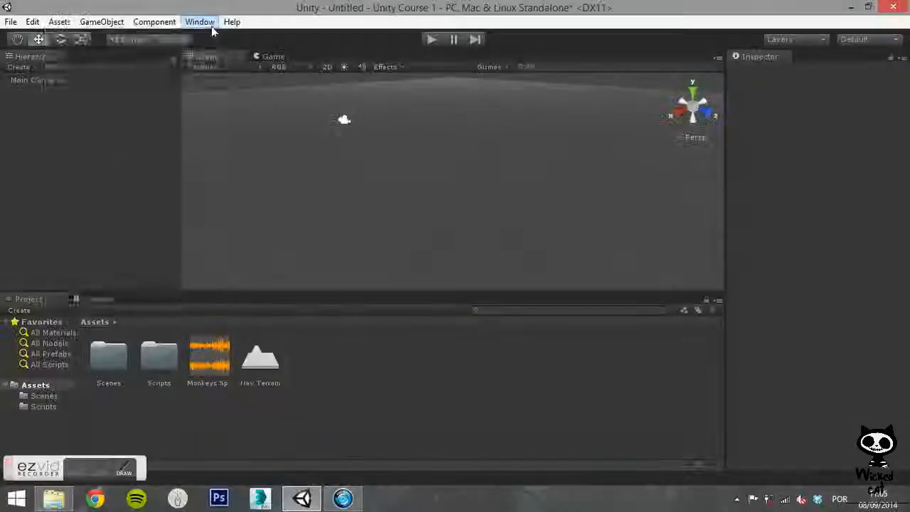
Step: Open the floating Animation window, then close it and show the Window menu again
click(199, 21)
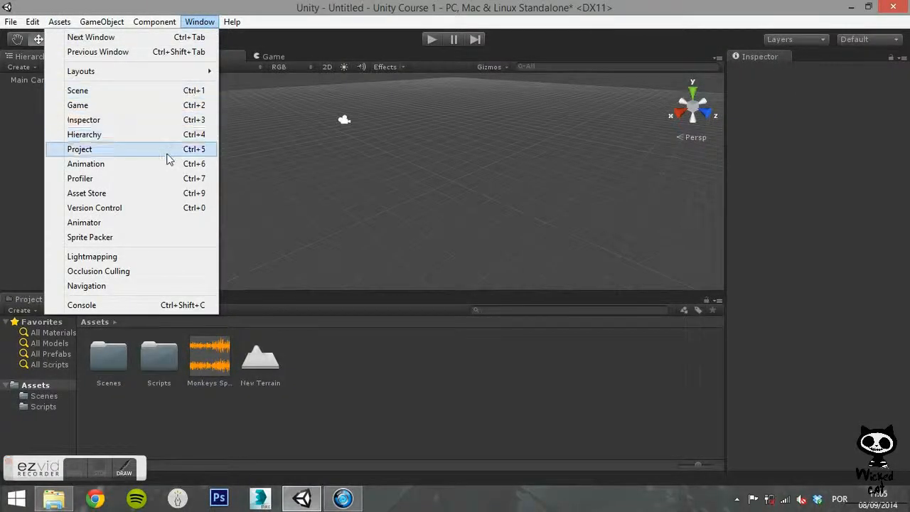
click(86, 164)
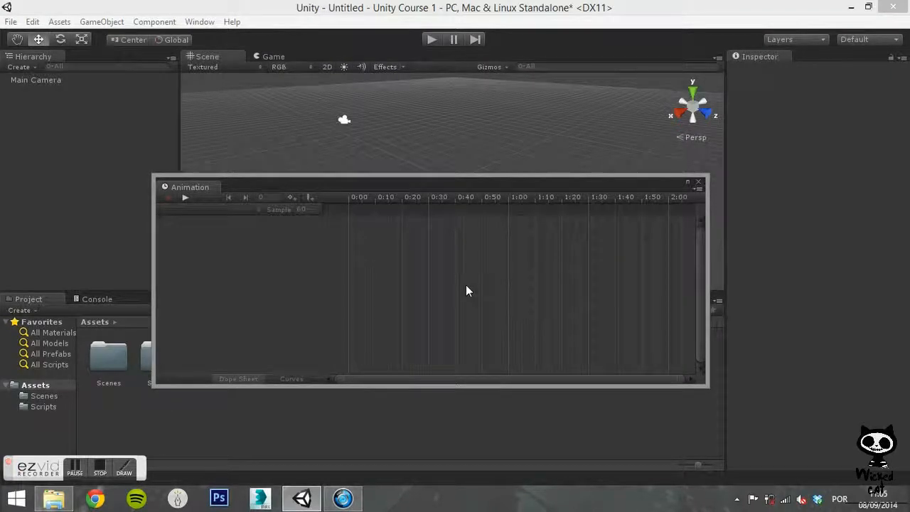
mouse_move(299, 311)
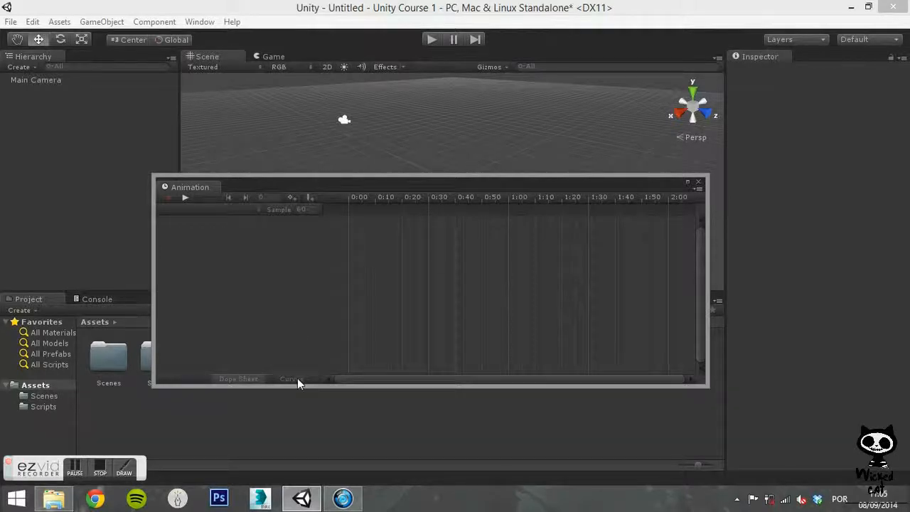
mouse_move(290, 352)
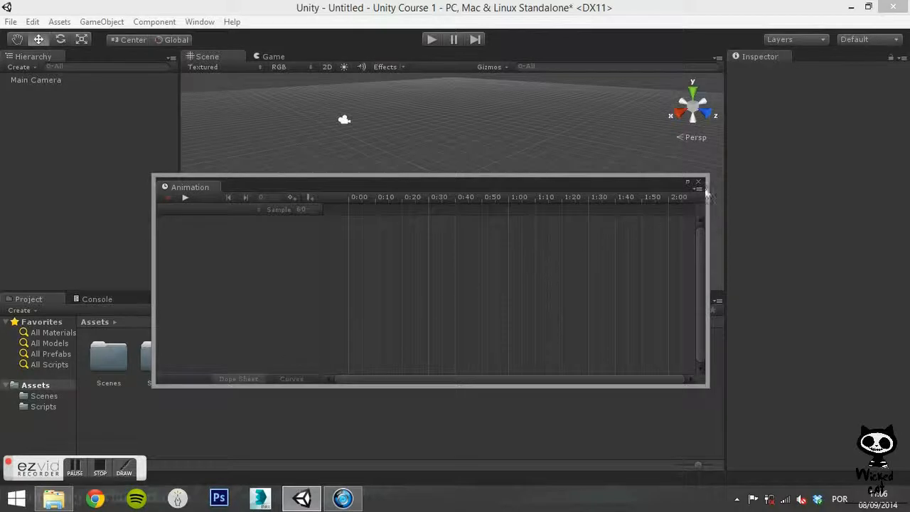
click(199, 21)
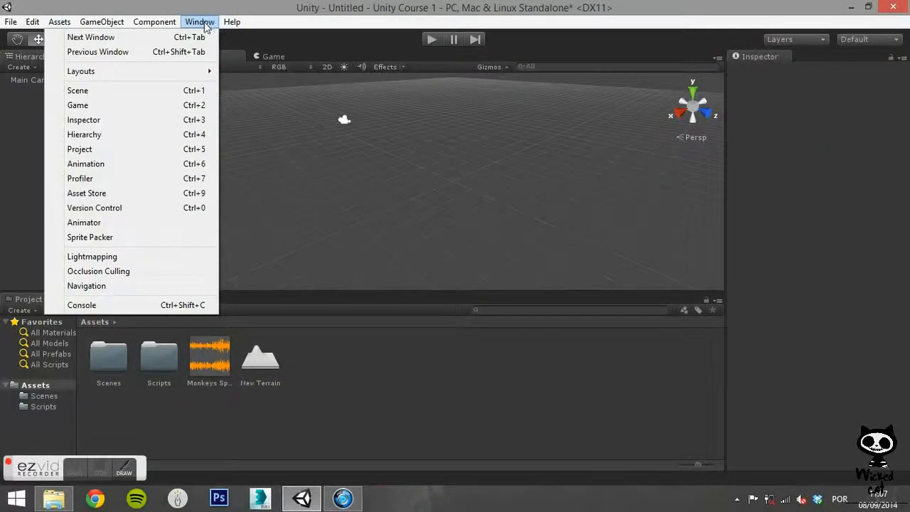
mouse_move(162, 179)
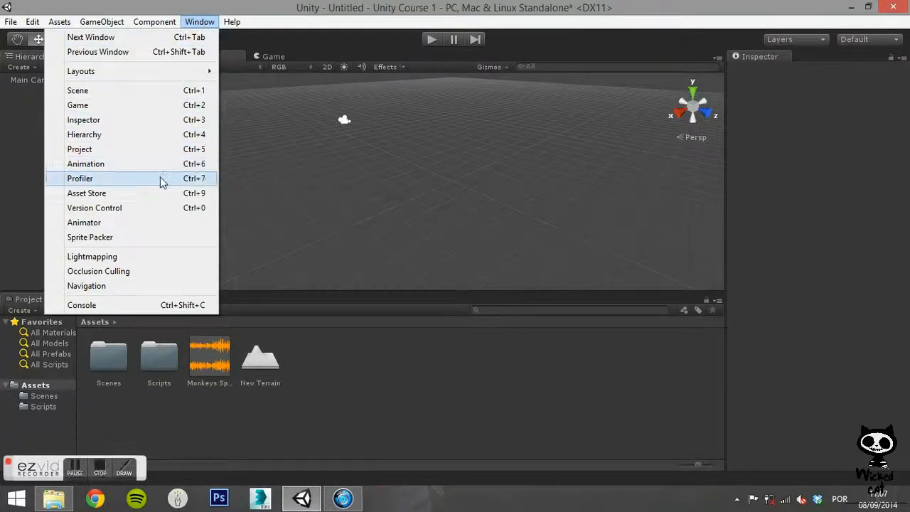
click(80, 179)
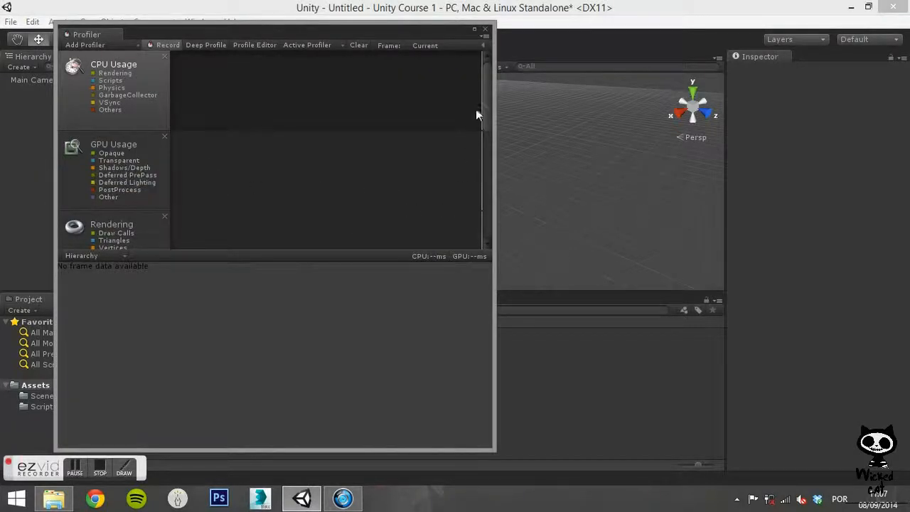
scroll(down, 3)
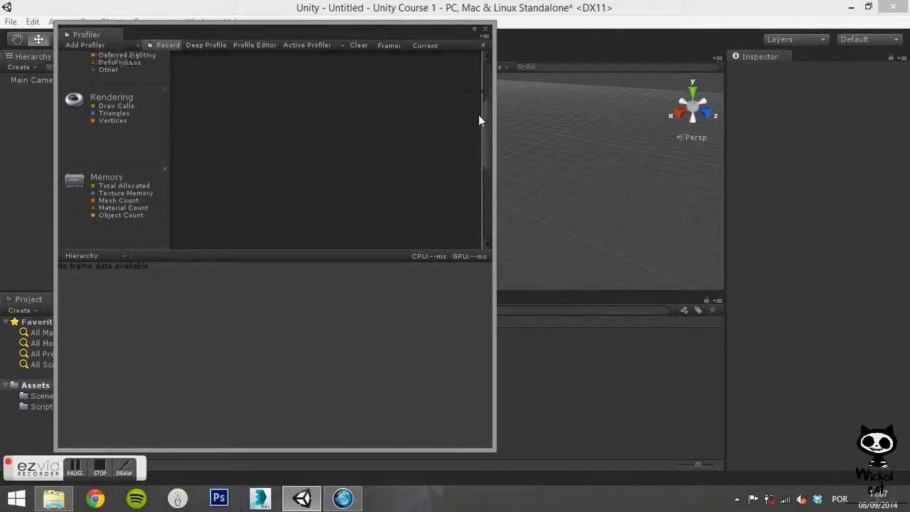
scroll(down, 3)
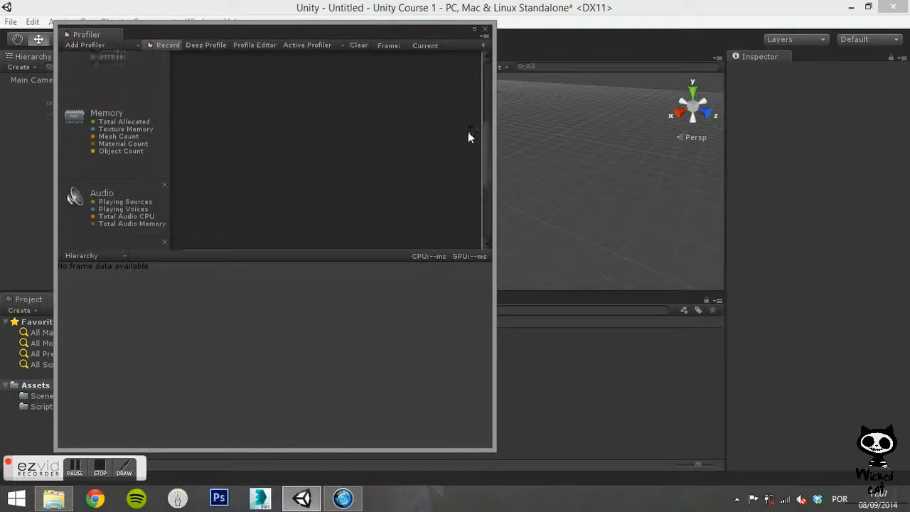
scroll(down, 3)
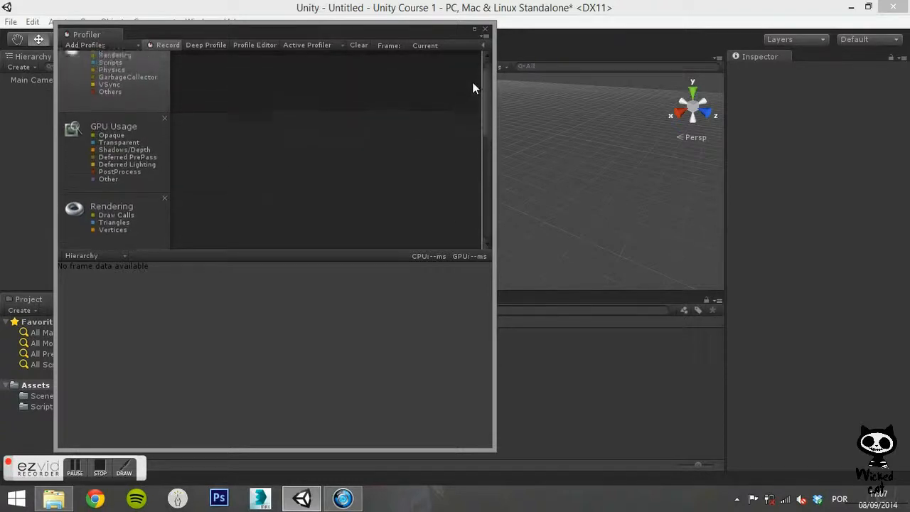
scroll(up, 3)
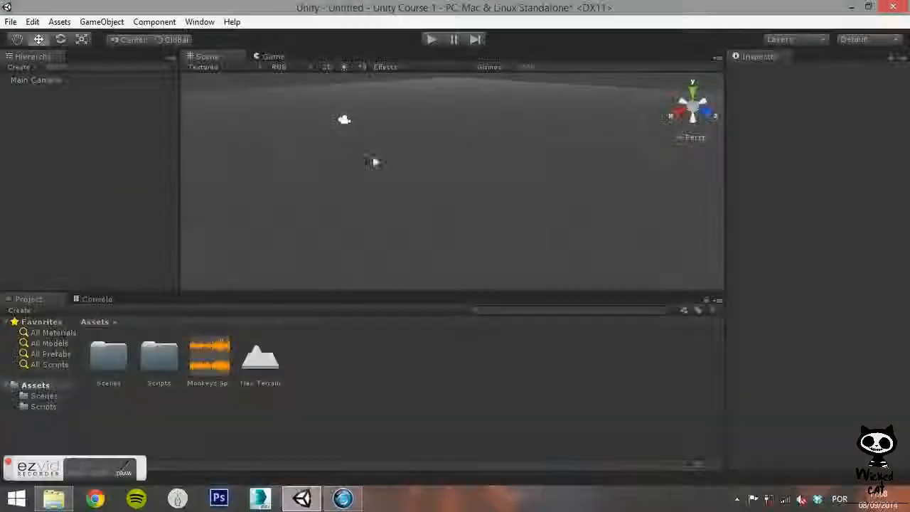
Step: Open the floating Version Control window, then close it and show the Window menu again
click(199, 21)
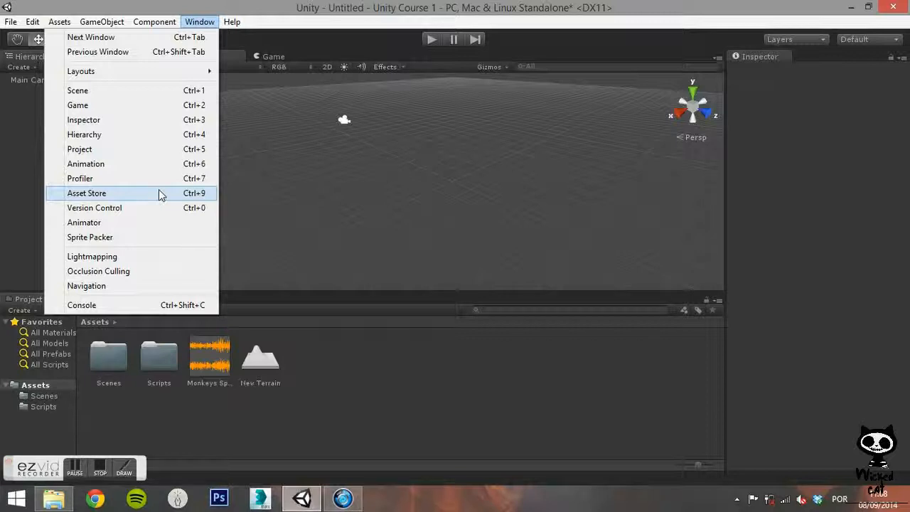
mouse_move(159, 207)
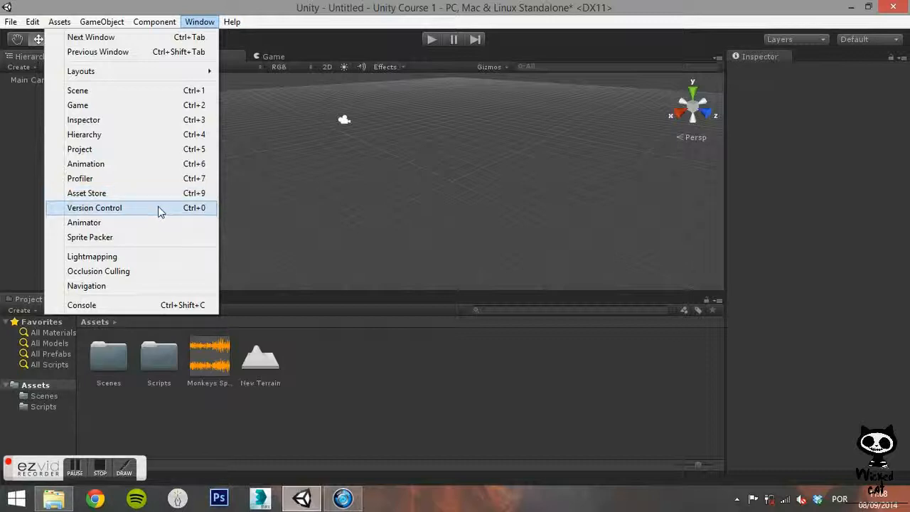
click(94, 208)
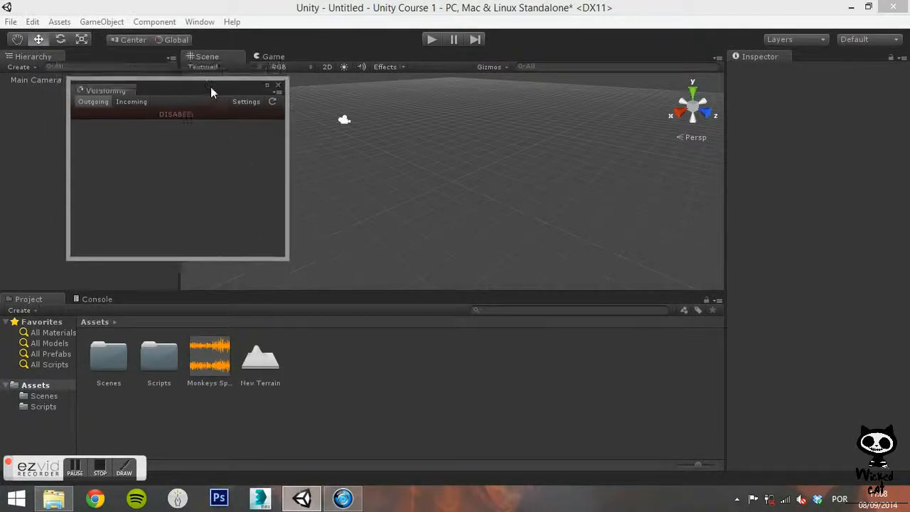
mouse_move(276, 142)
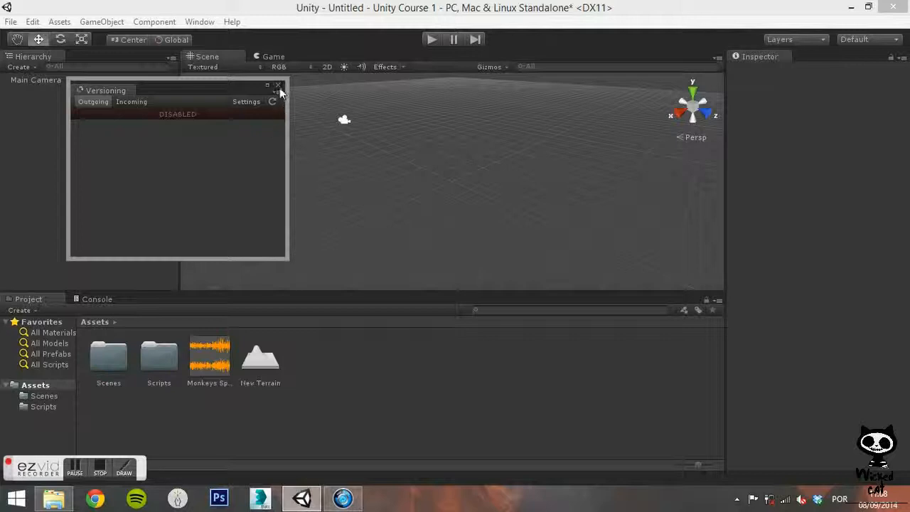
click(199, 21)
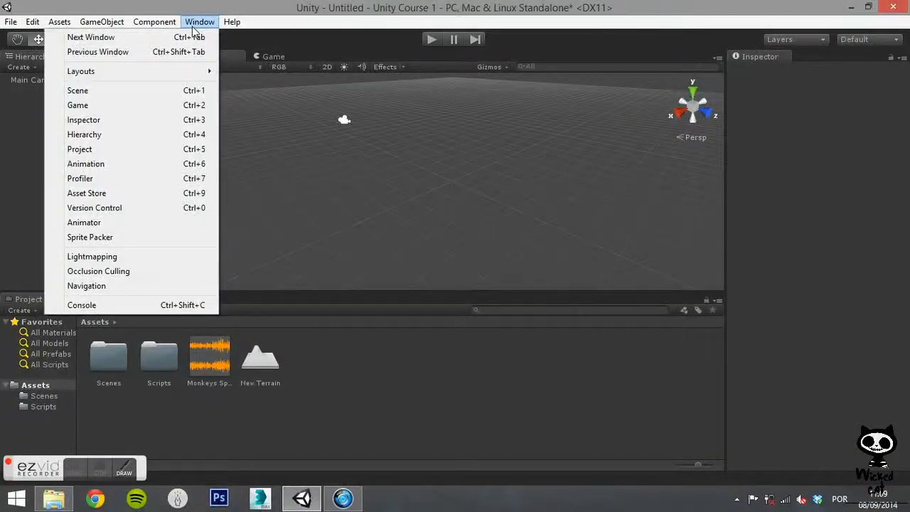
Step: Dock the Animator view beside Scene and Game and select the New Terrain asset
click(84, 221)
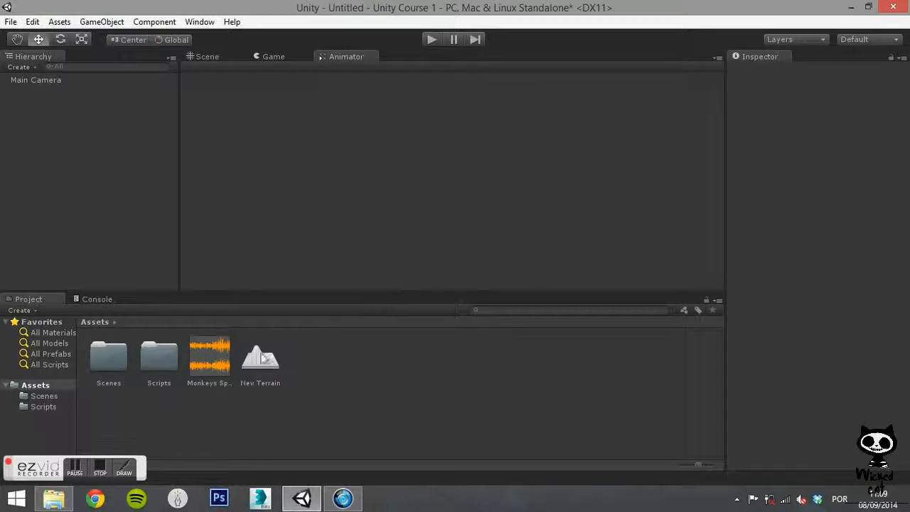
click(260, 355)
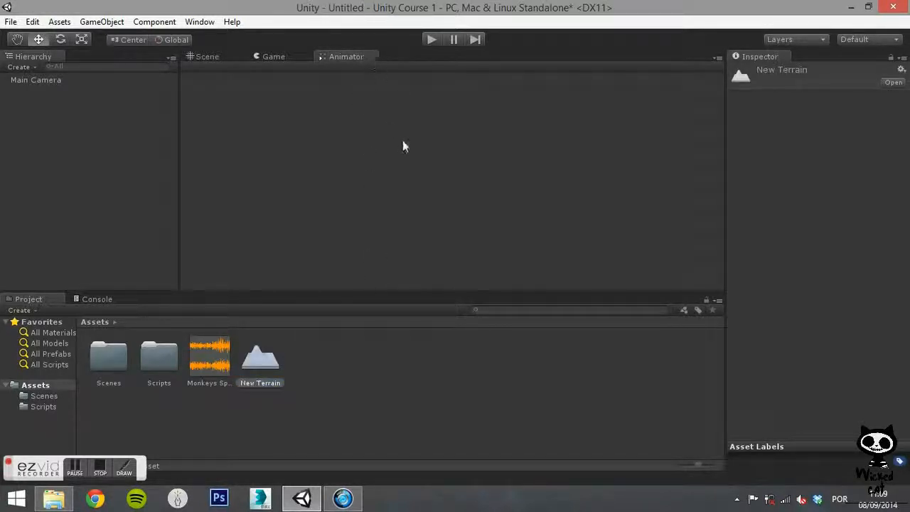
mouse_move(370, 147)
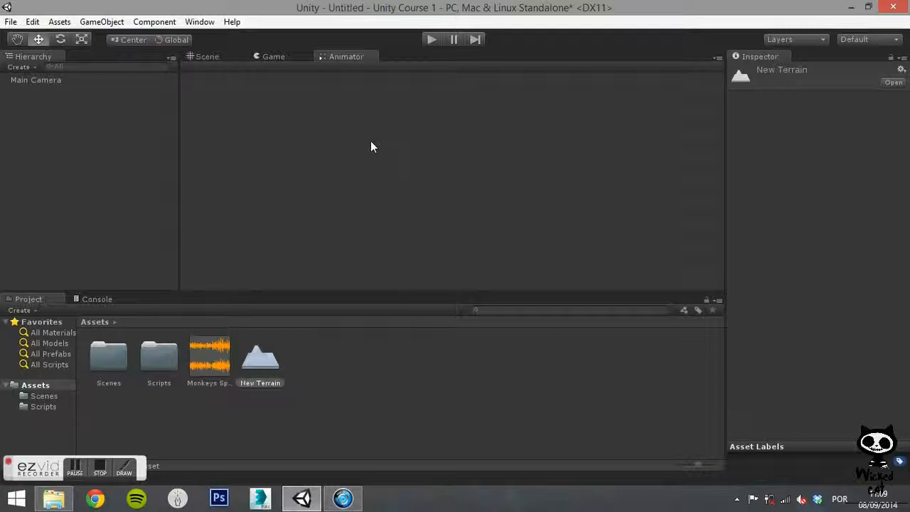
click(199, 21)
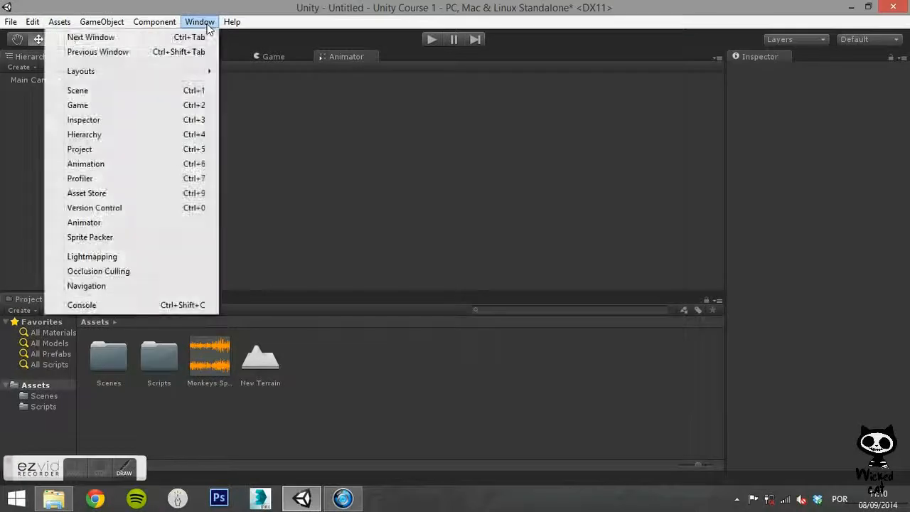
mouse_move(94, 208)
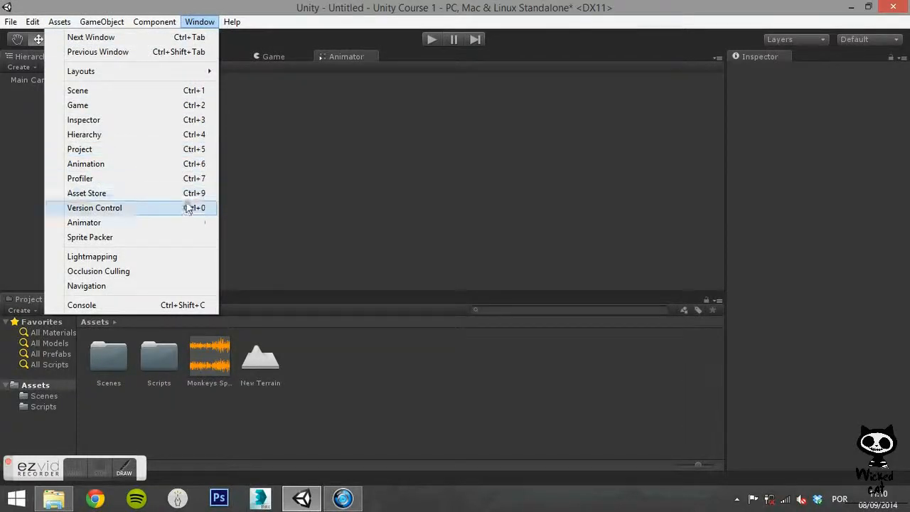
click(90, 236)
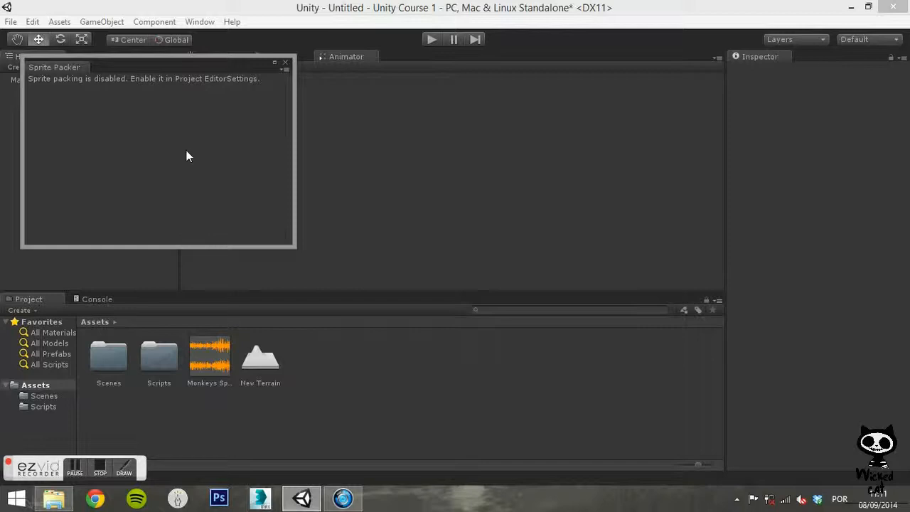
click(285, 63)
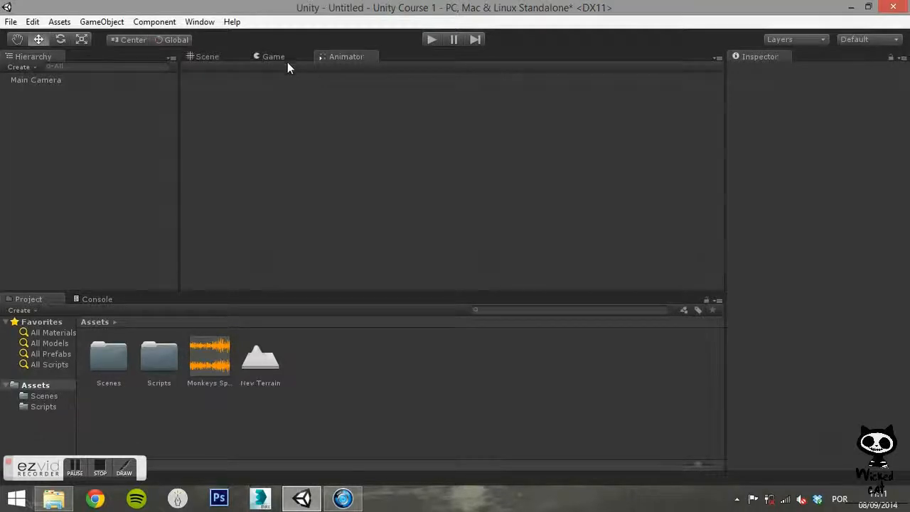
click(199, 21)
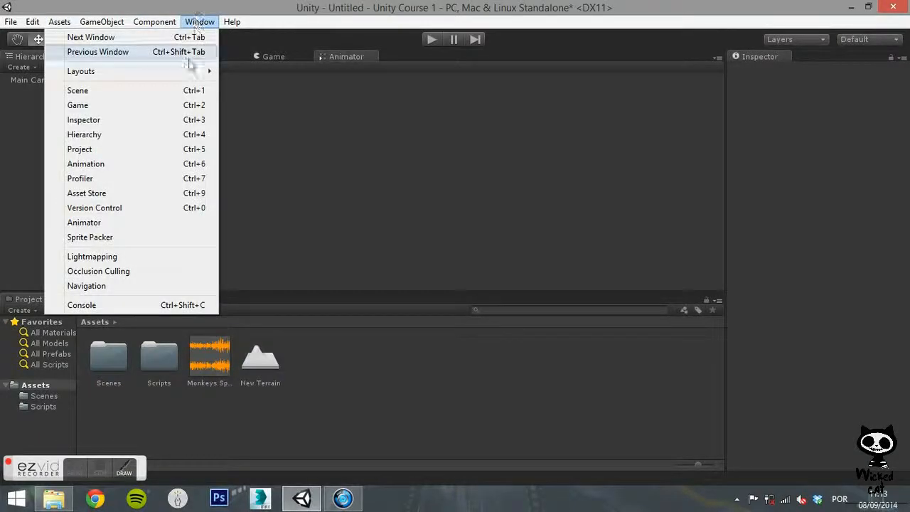
click(91, 256)
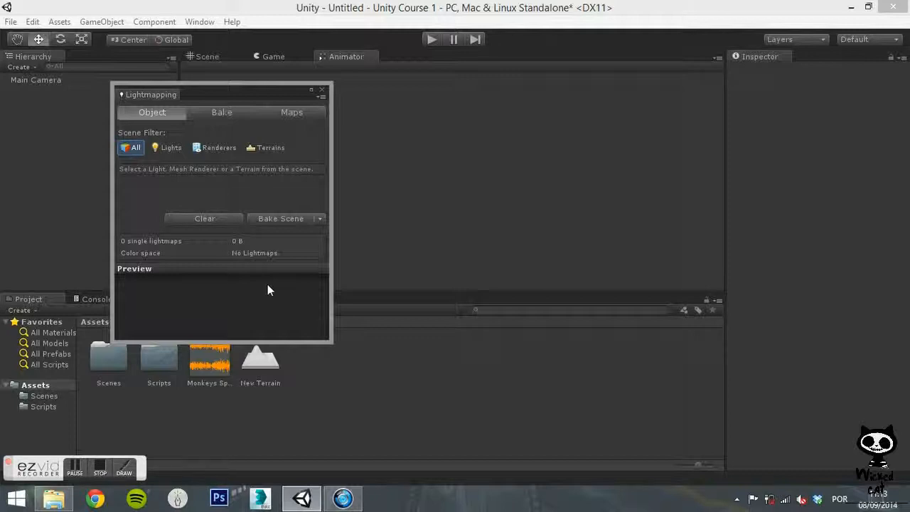
click(154, 22)
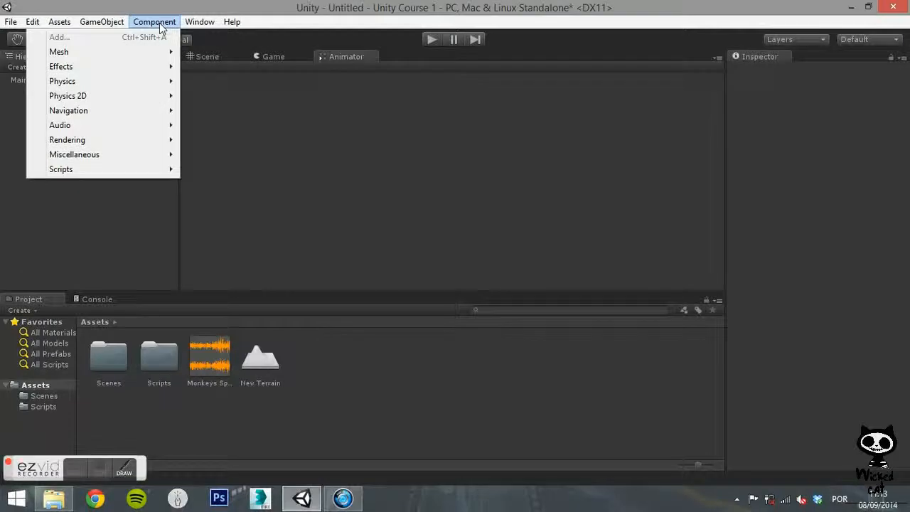
click(199, 22)
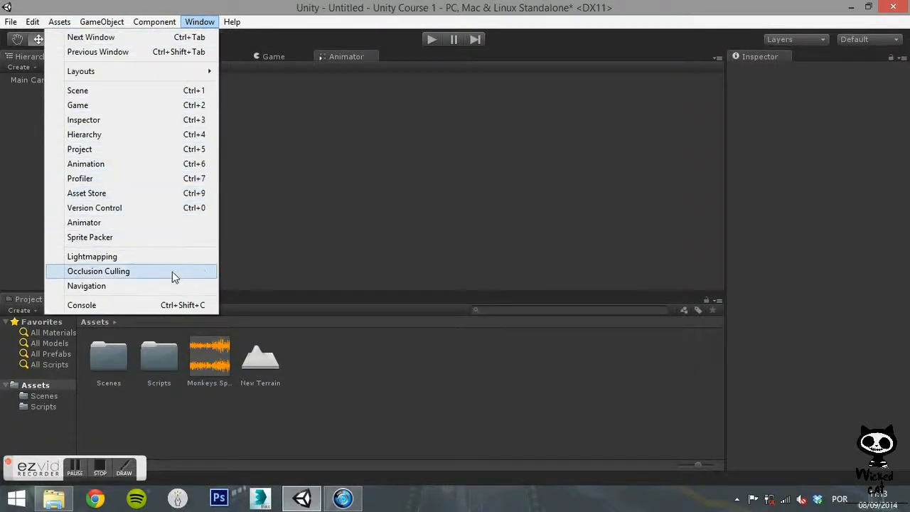
click(98, 270)
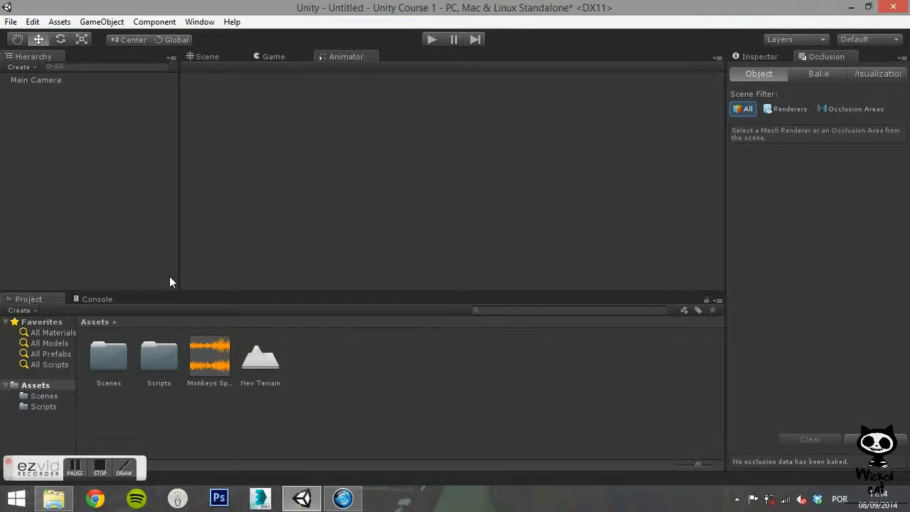
mouse_move(866, 80)
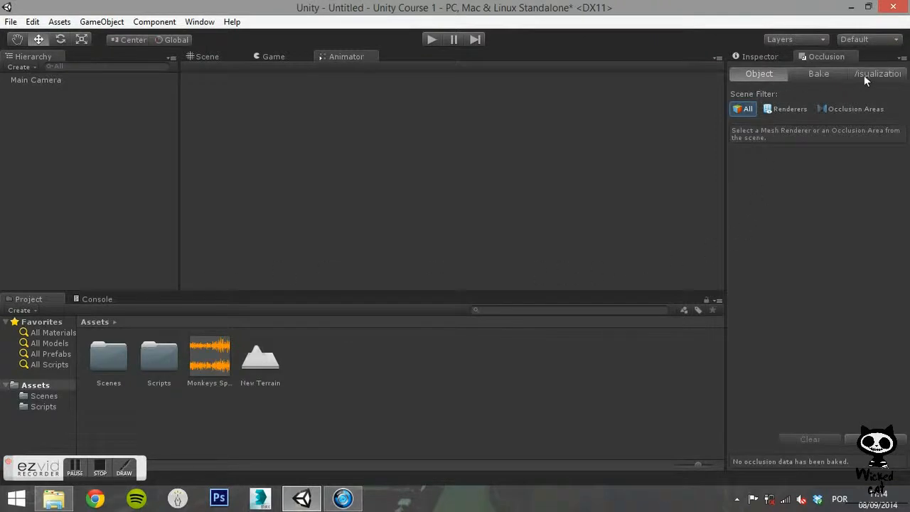
mouse_move(797, 169)
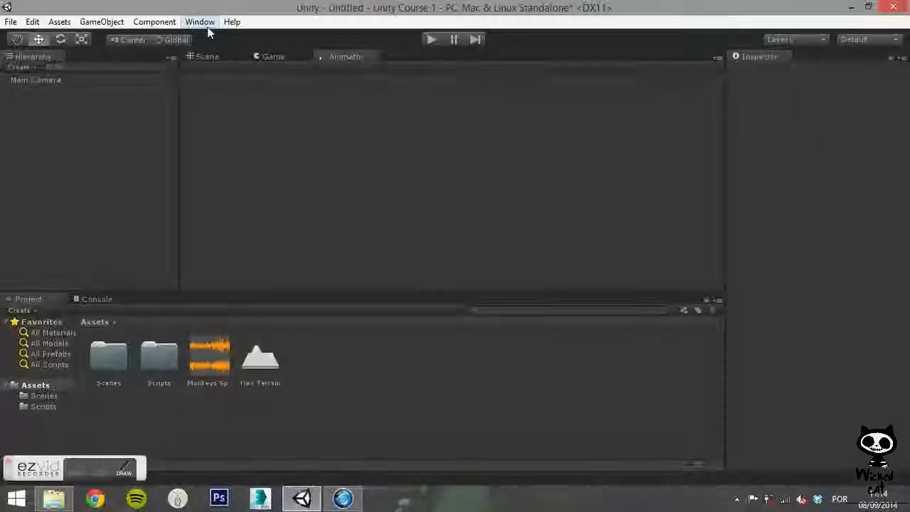
click(200, 22)
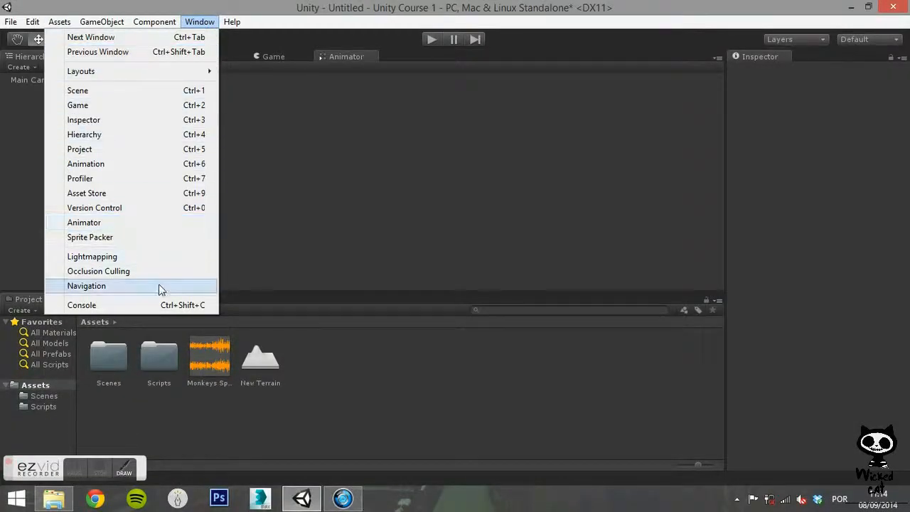
click(85, 284)
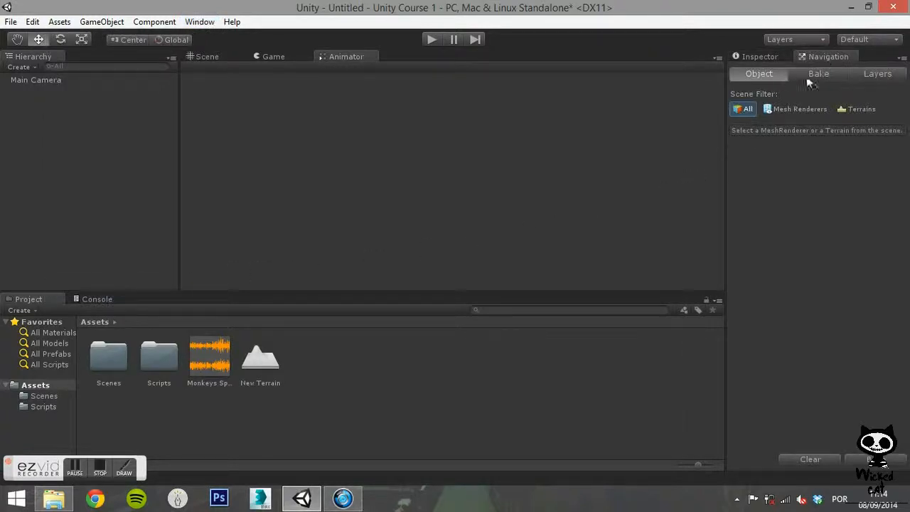
mouse_move(768, 173)
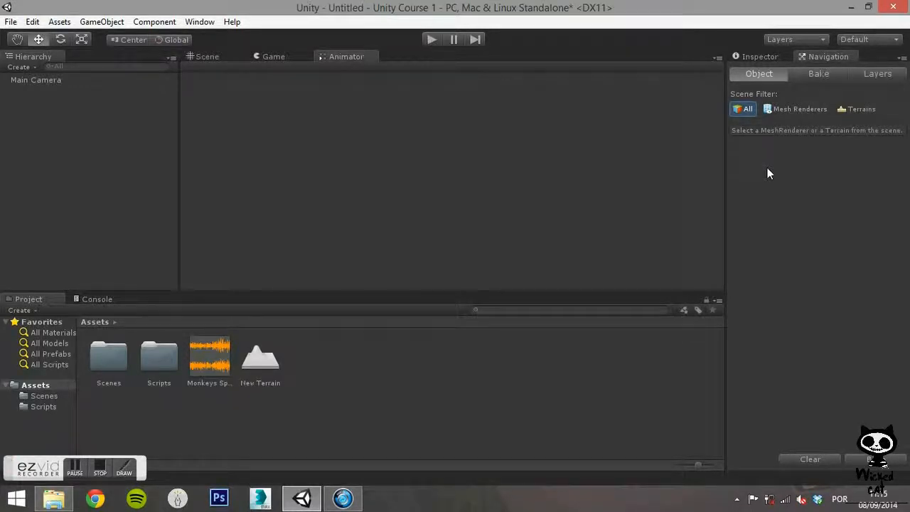
click(199, 22)
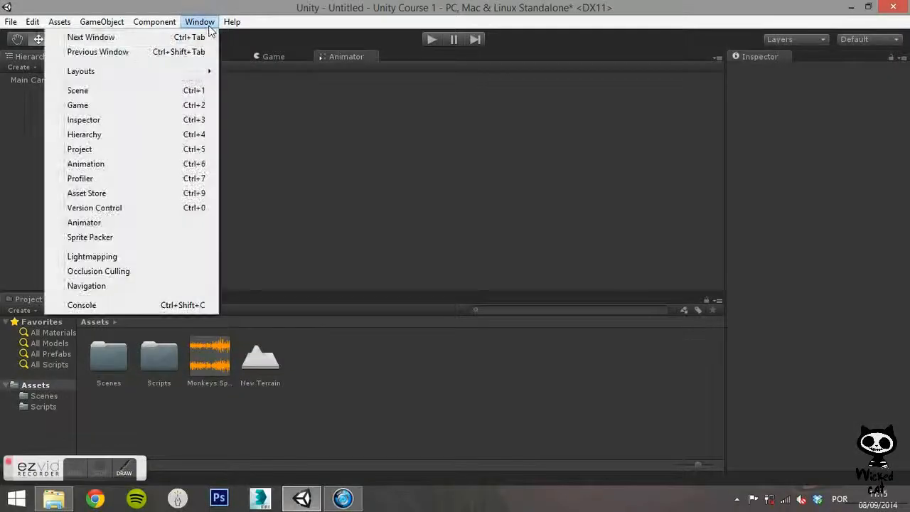
click(81, 305)
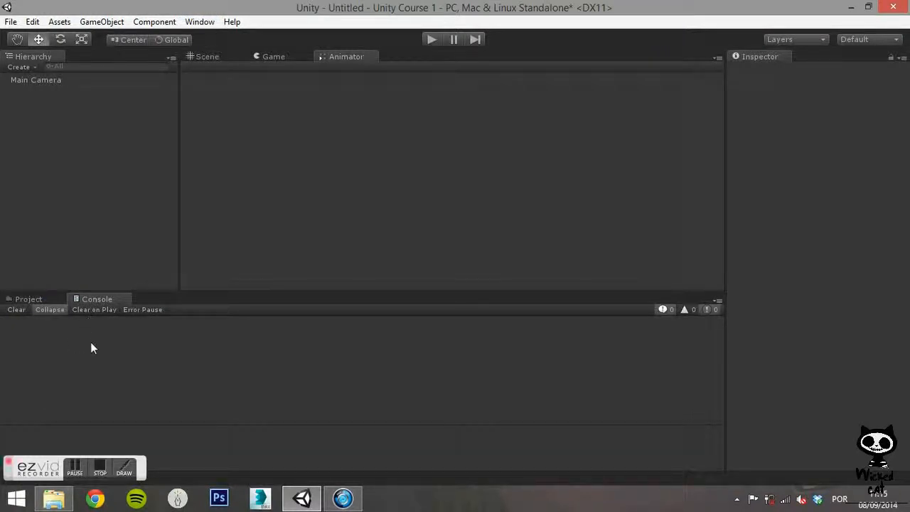
mouse_move(70, 392)
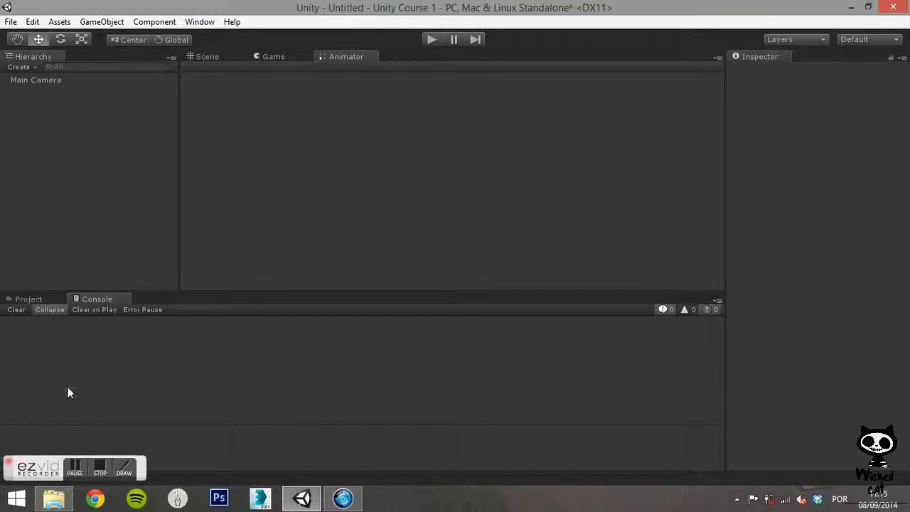
mouse_move(438, 368)
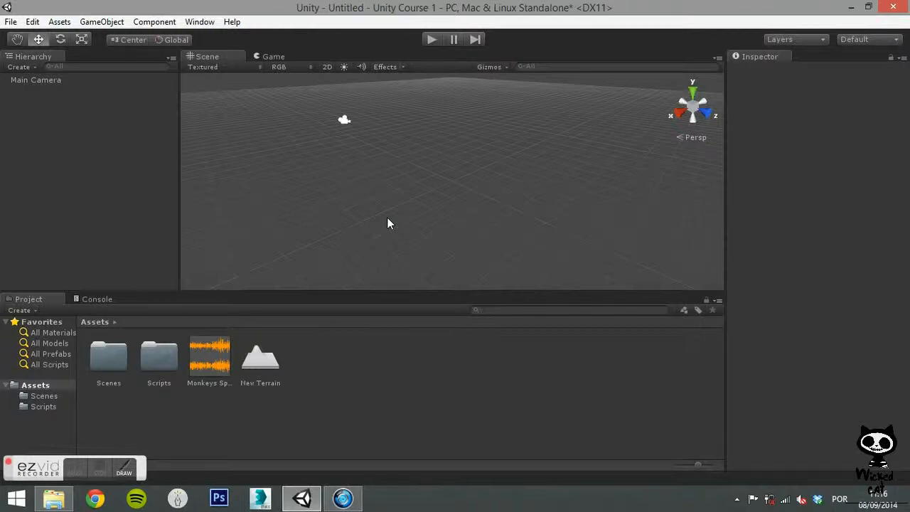
mouse_move(378, 219)
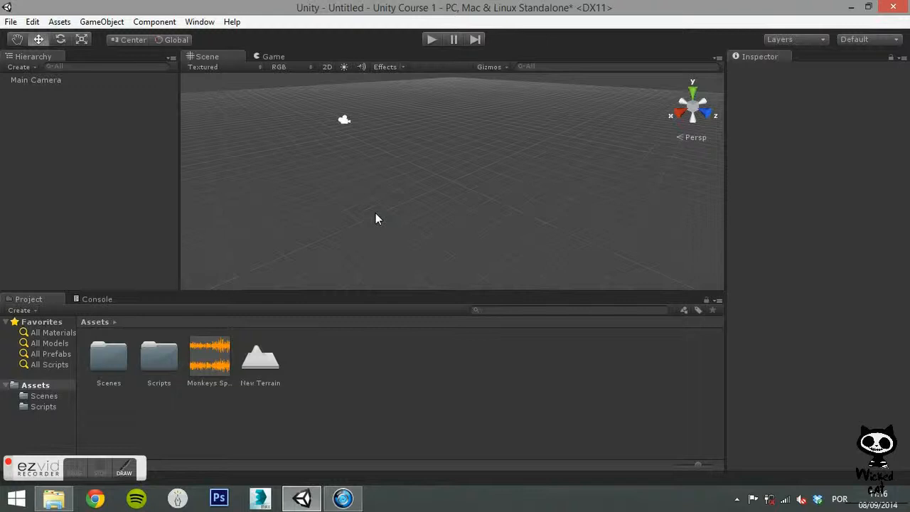
mouse_move(205, 36)
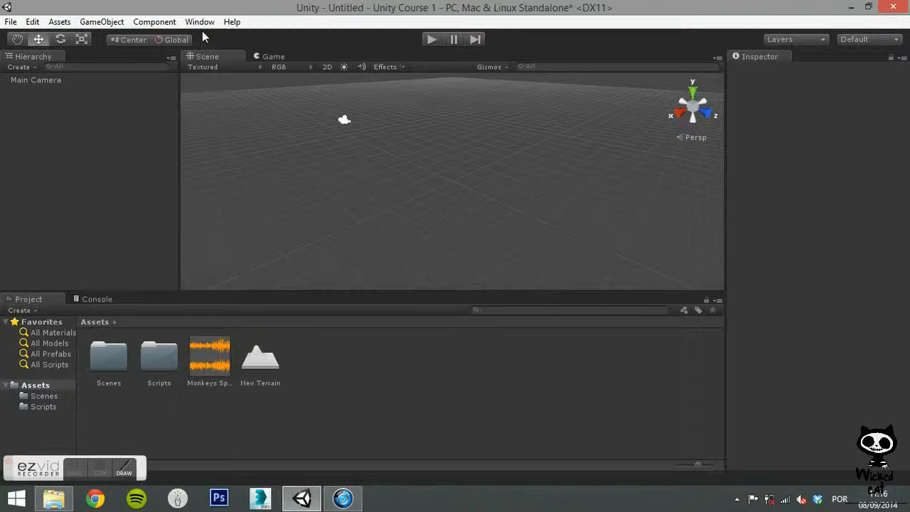
Step: Browse Window > Layouts, then show the Layout dropdown presets (2 by 3, 4 Split, Default, Tall, Wide)
click(199, 21)
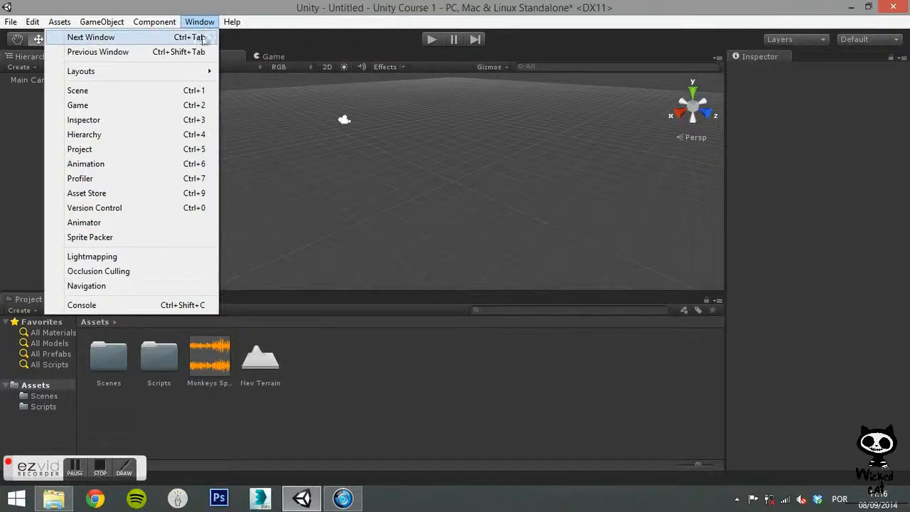
mouse_move(80, 71)
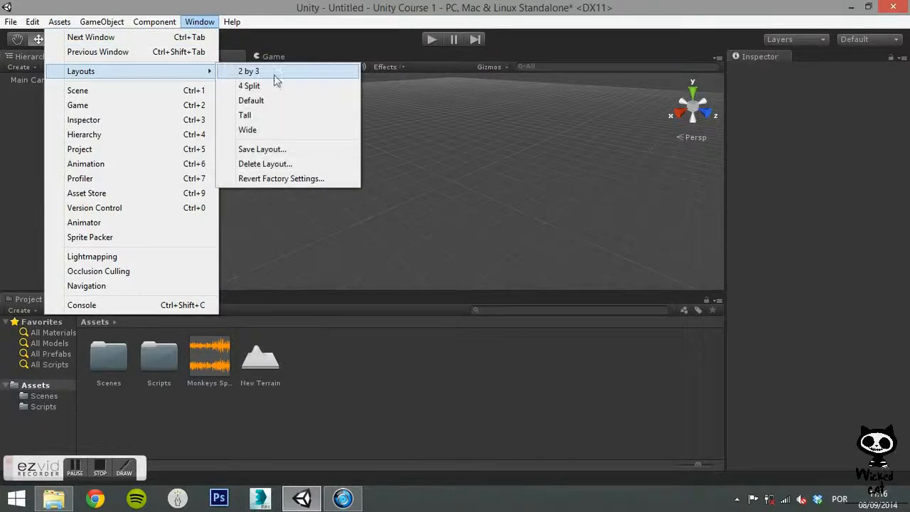
mouse_move(273, 100)
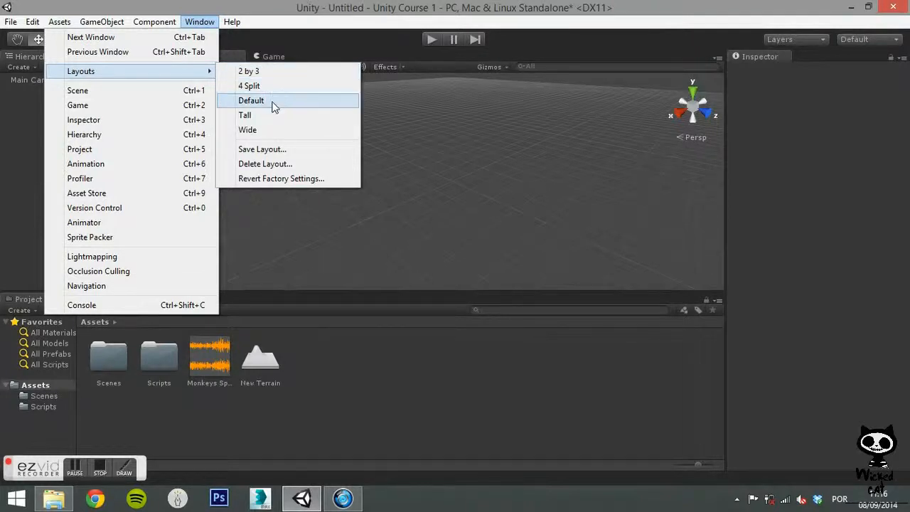
mouse_move(273, 173)
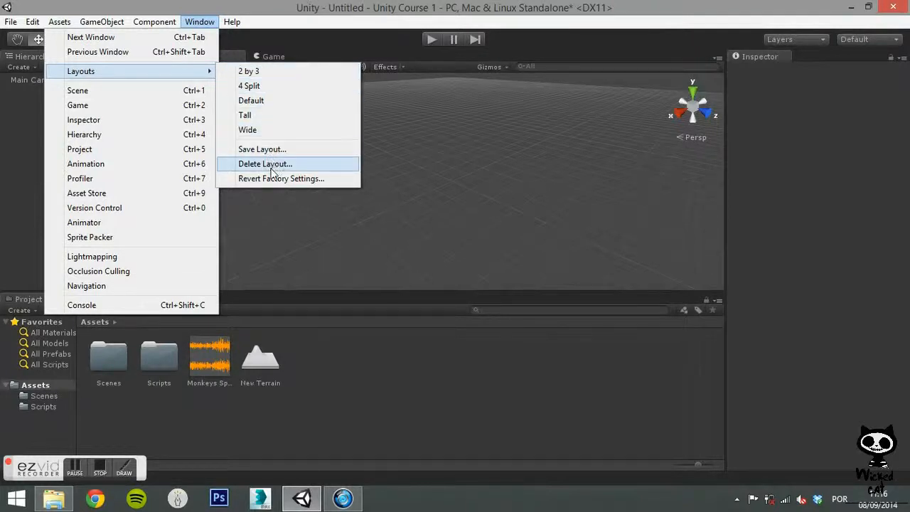
mouse_move(270, 145)
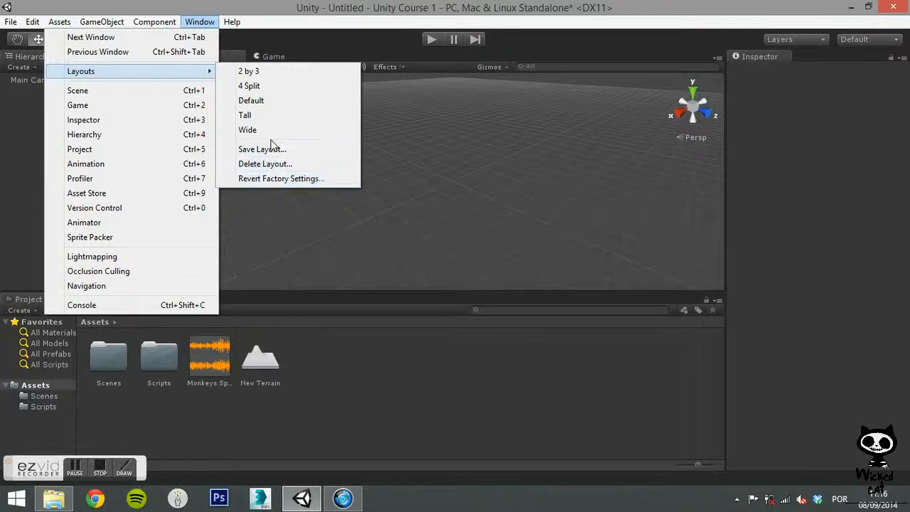
mouse_move(269, 74)
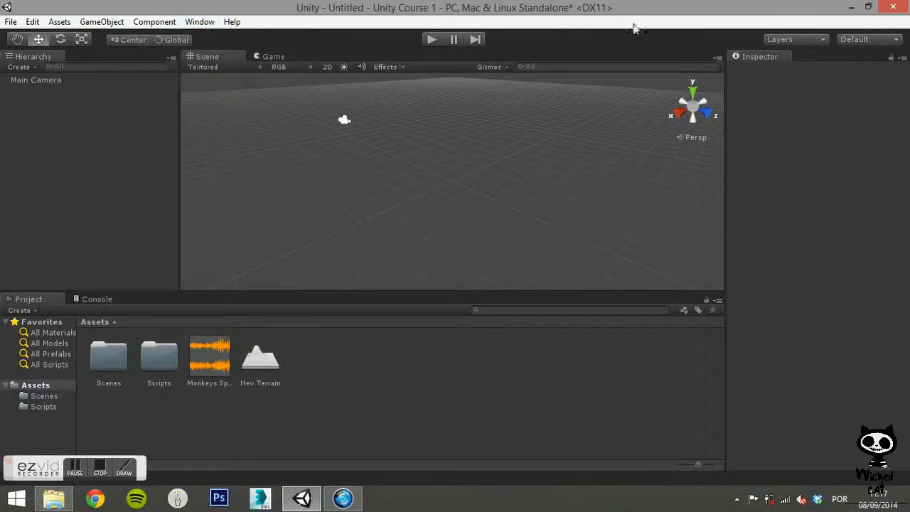
click(867, 40)
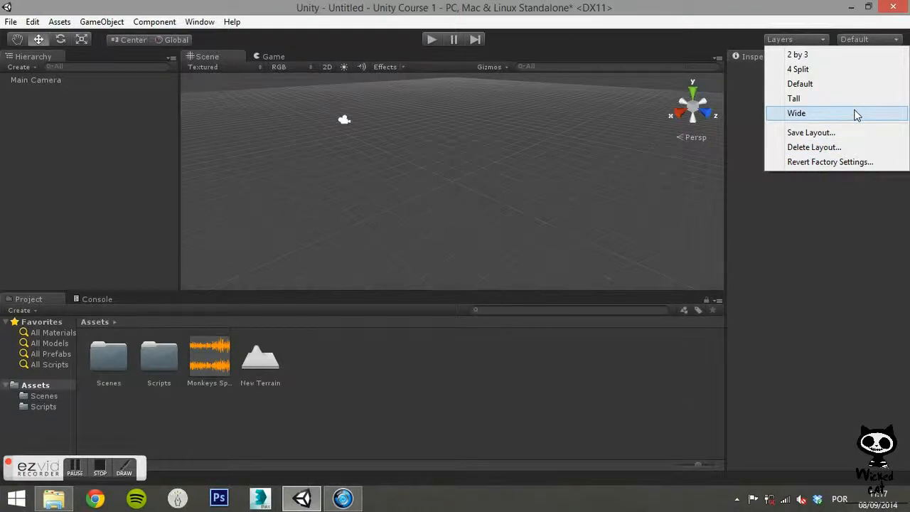
Step: Switch the editor to the Tall layout preset
click(793, 98)
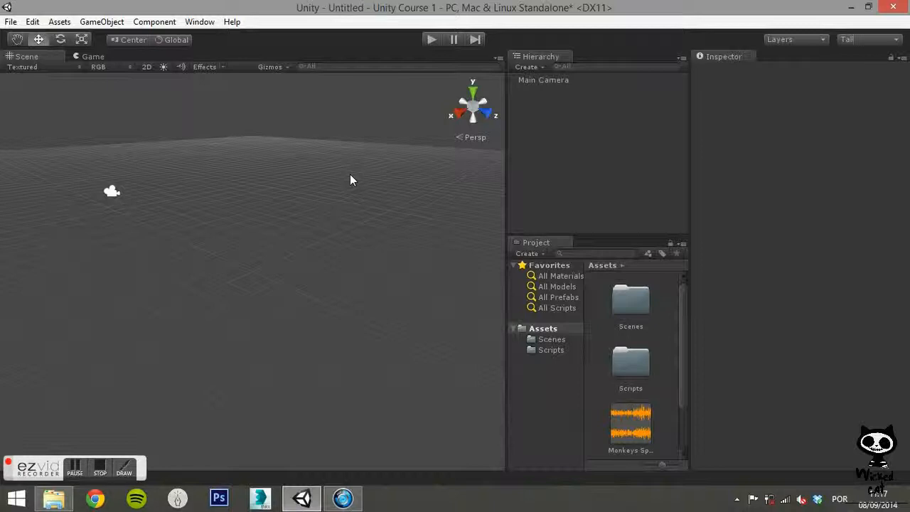
mouse_move(208, 44)
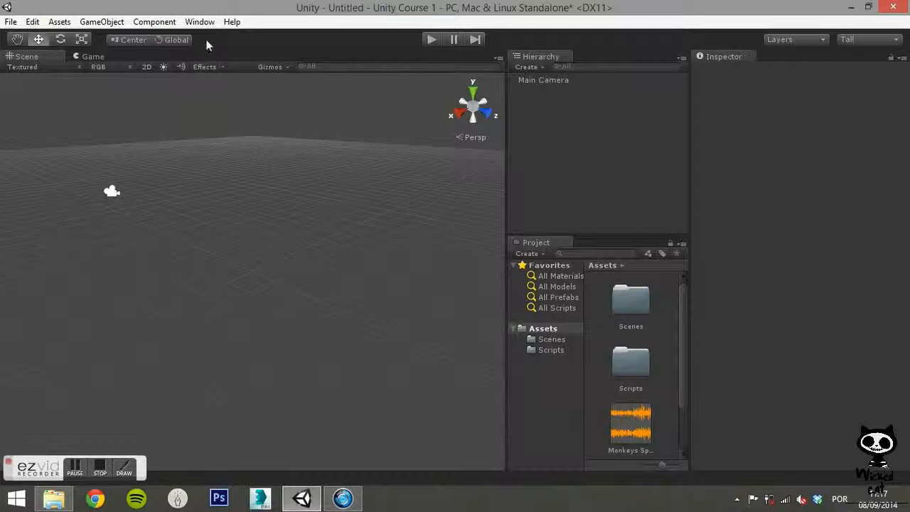
Step: Dock a Console panel below the Scene view via Window > Console
click(199, 22)
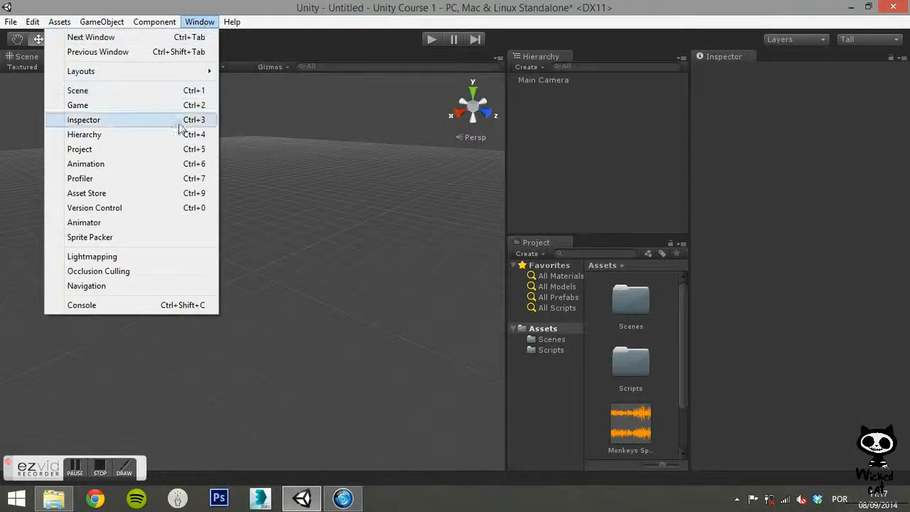
mouse_move(140, 236)
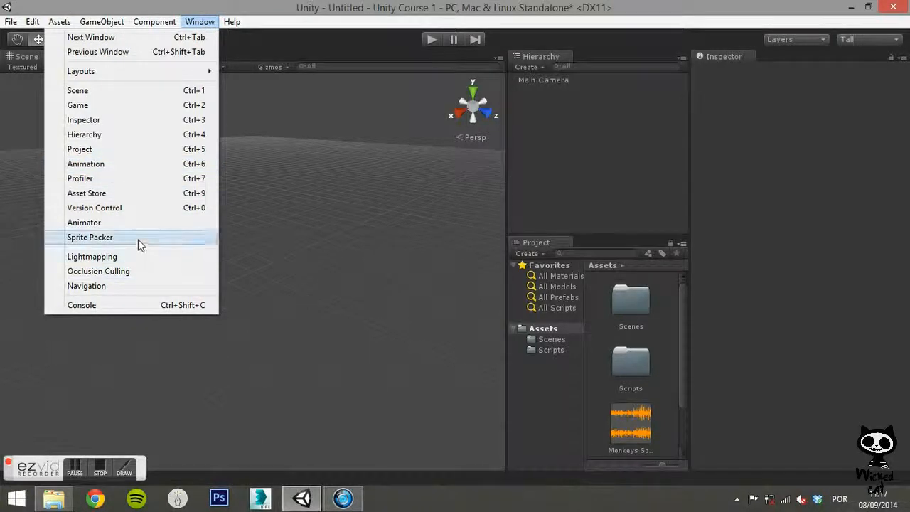
click(81, 304)
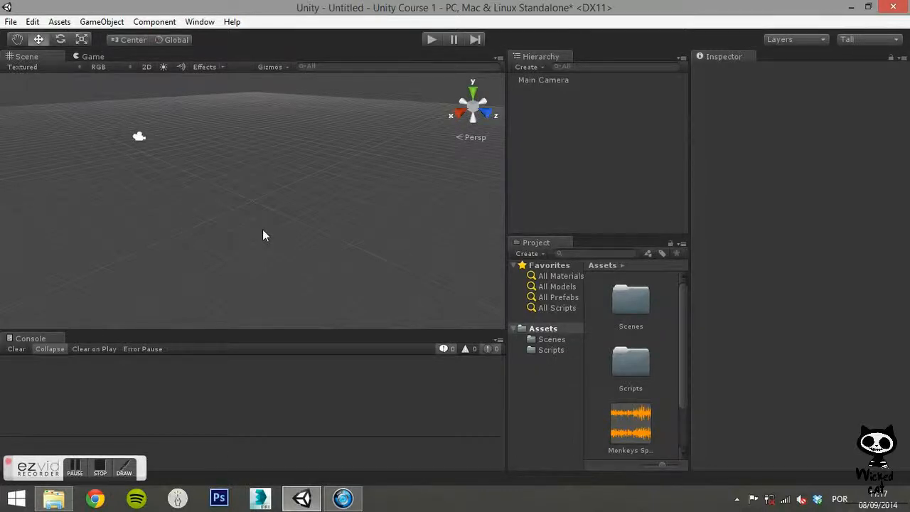
mouse_move(310, 205)
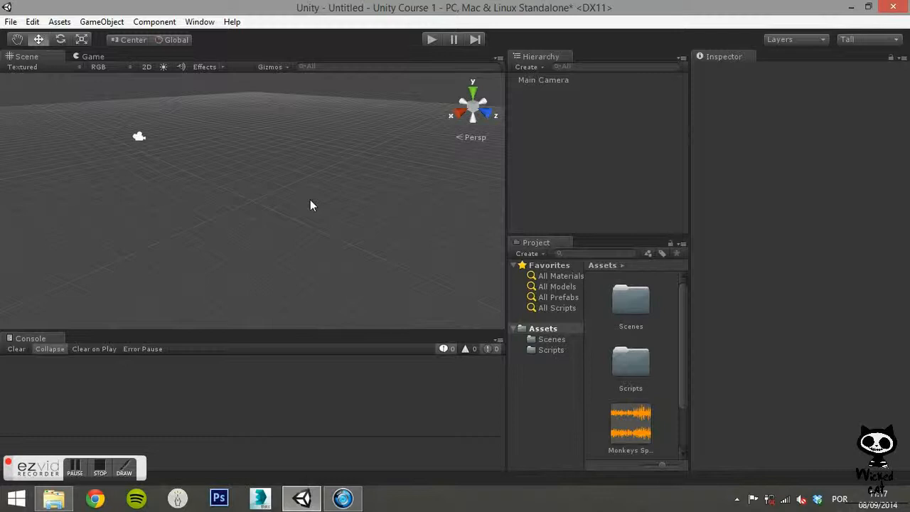
mouse_move(528, 159)
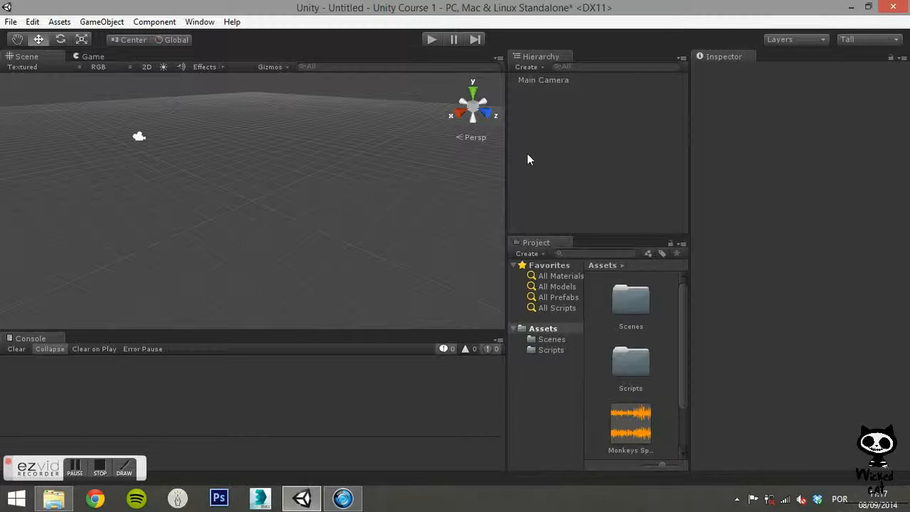
click(867, 40)
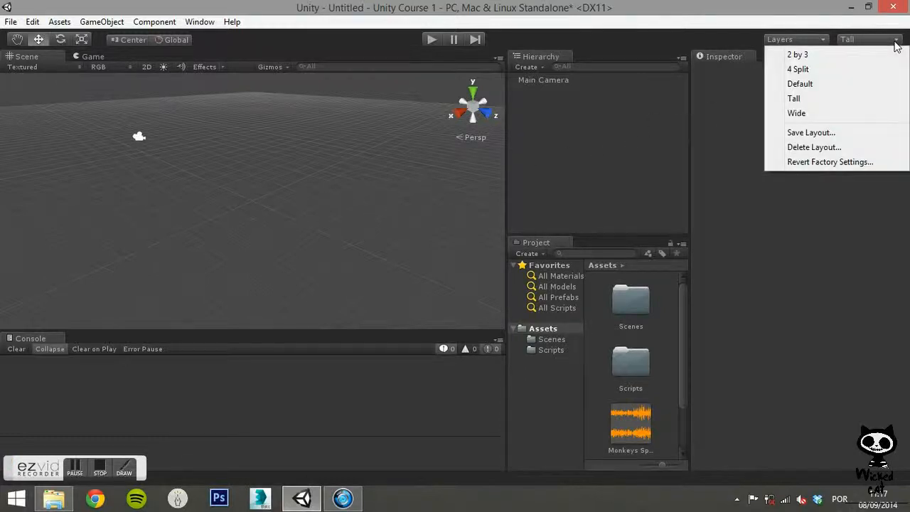
Step: Save the current arrangement as a custom layout named '2D Layout'
click(810, 132)
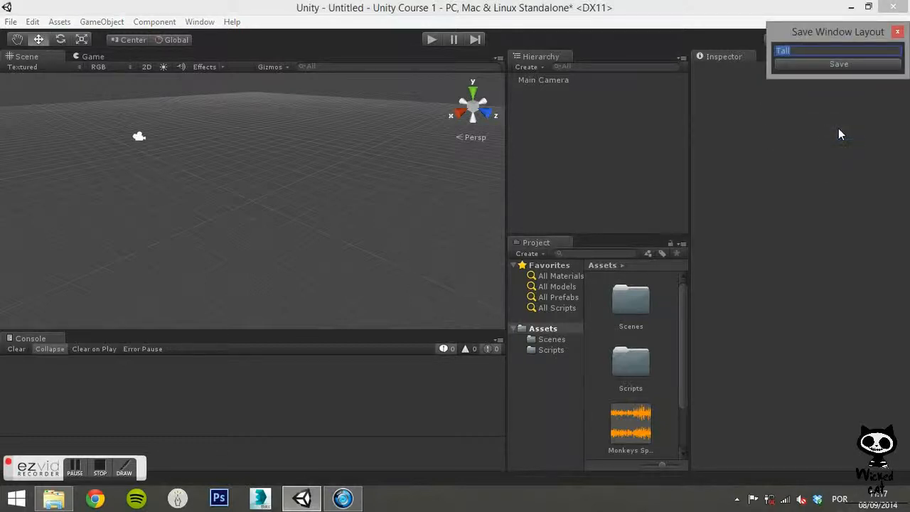
text(2D Layout)
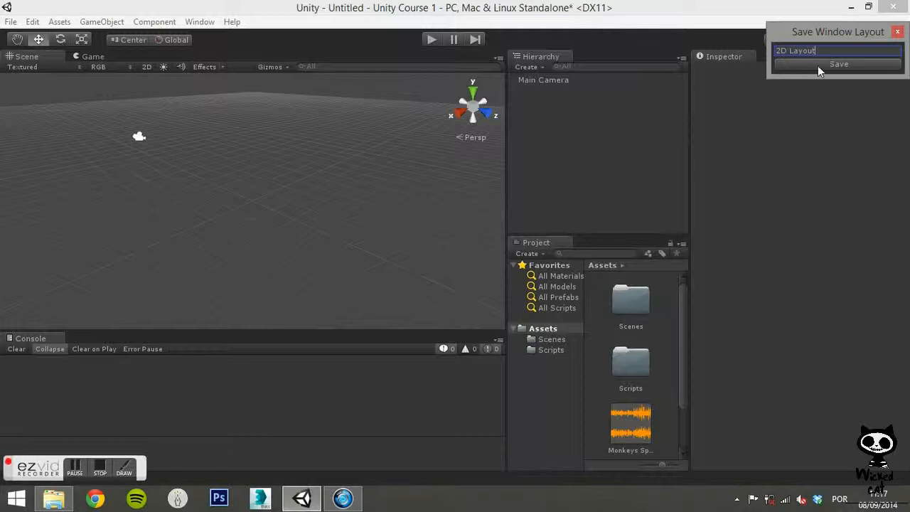
click(839, 64)
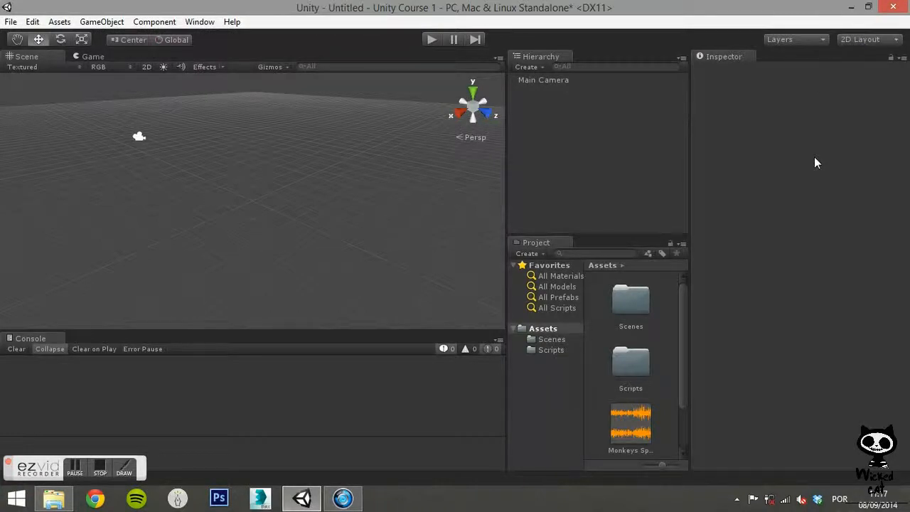
mouse_move(893, 79)
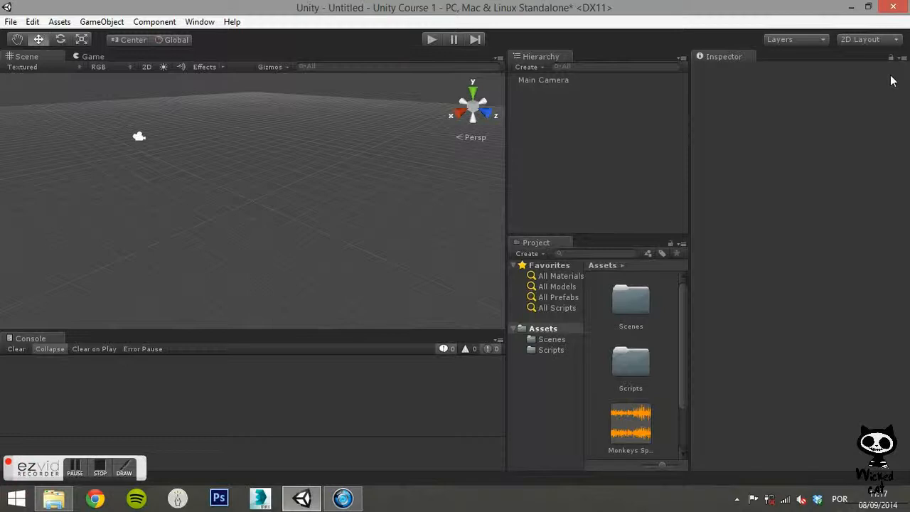
Step: Return the editor to the Default layout and show the layout presets again
click(860, 40)
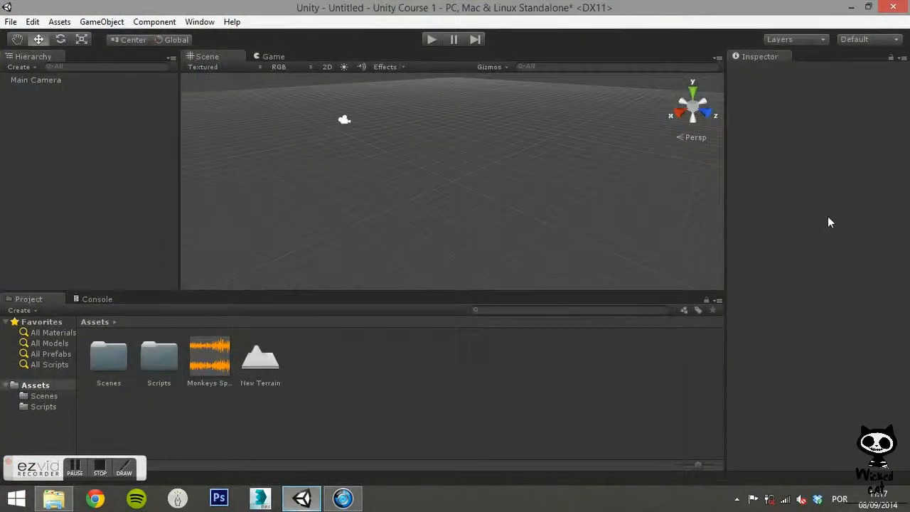
click(867, 40)
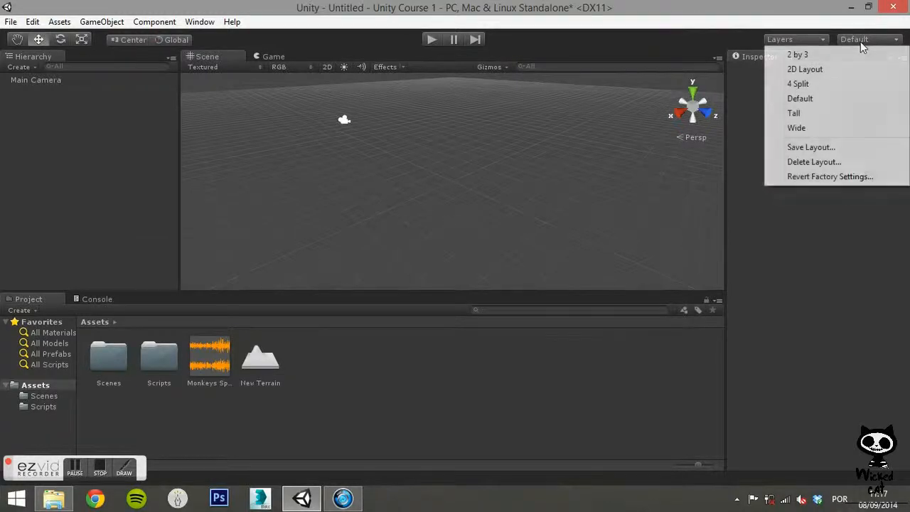
Step: Switch back to the saved 2D Layout and show the Help menu
click(805, 68)
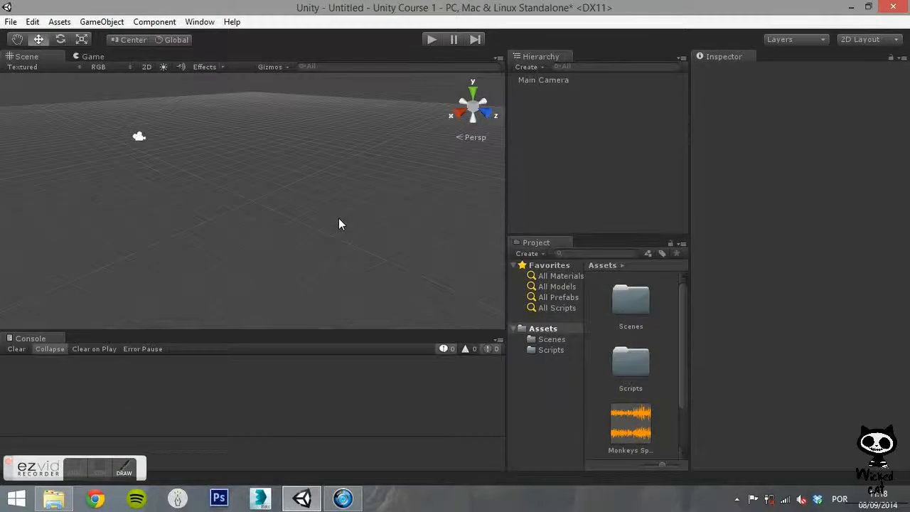
click(232, 21)
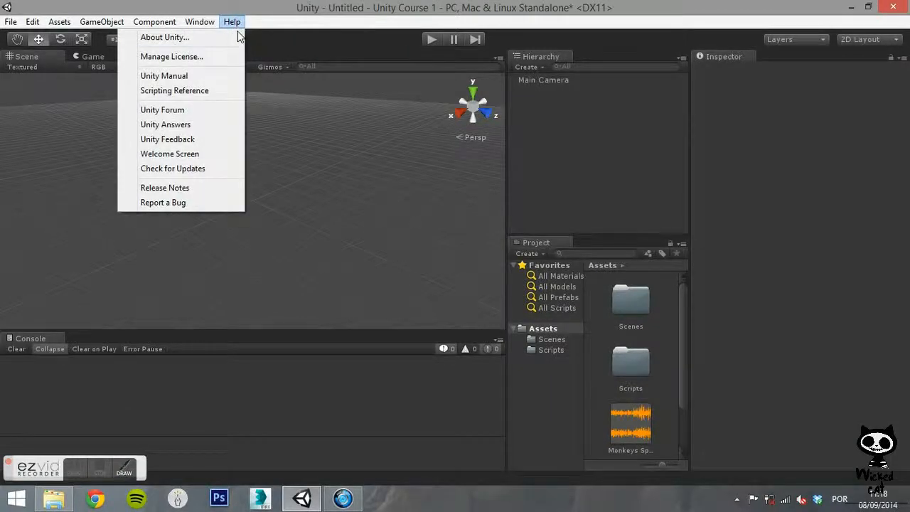